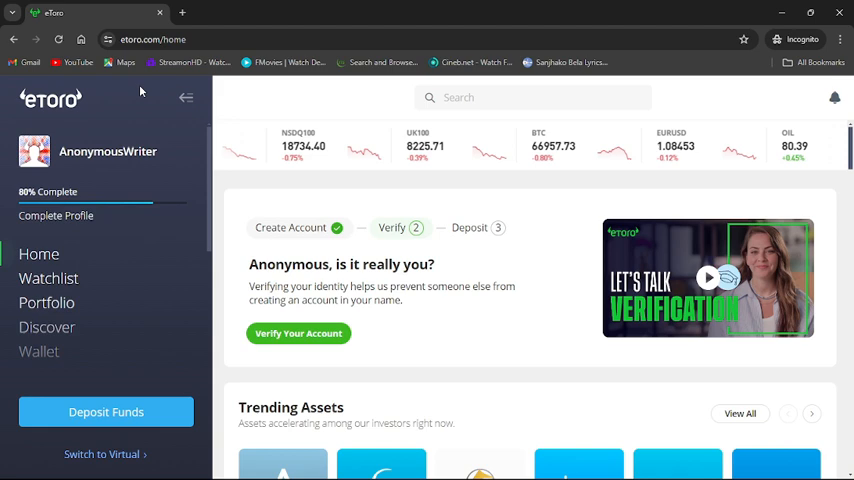
mouse_move(247, 152)
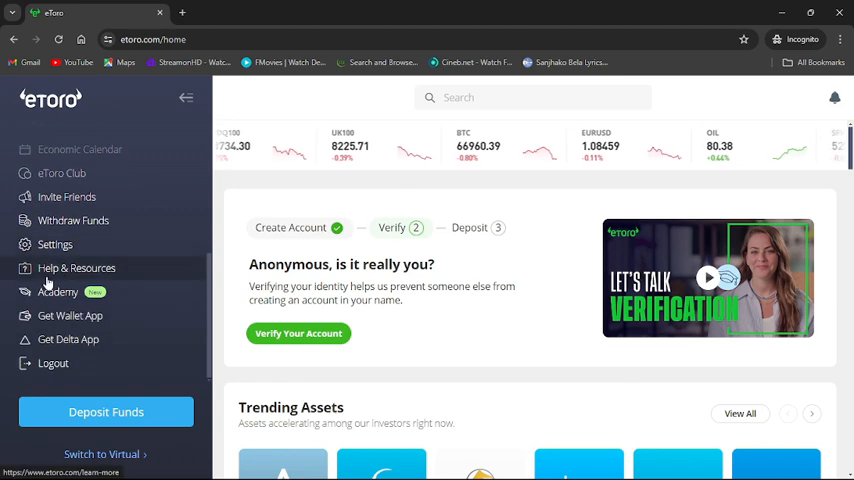
Go to Help & Resources and scroll to the 'Trade and invest your way' section
click(76, 268)
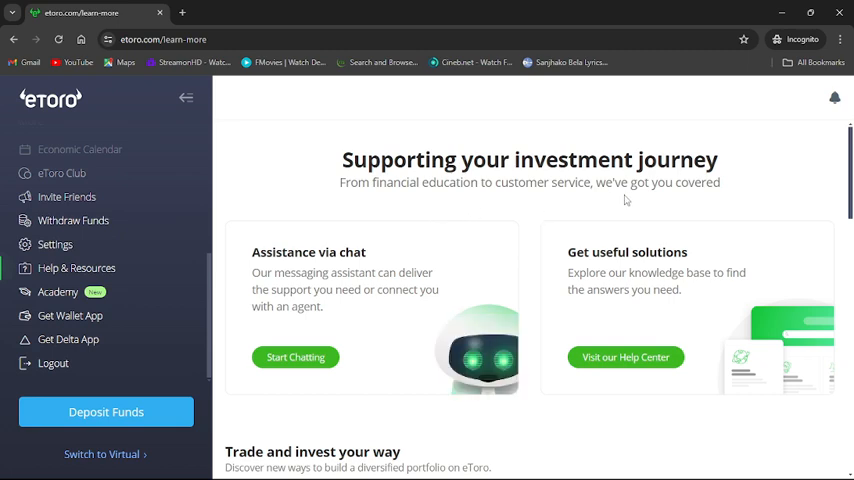
scroll(down, 3)
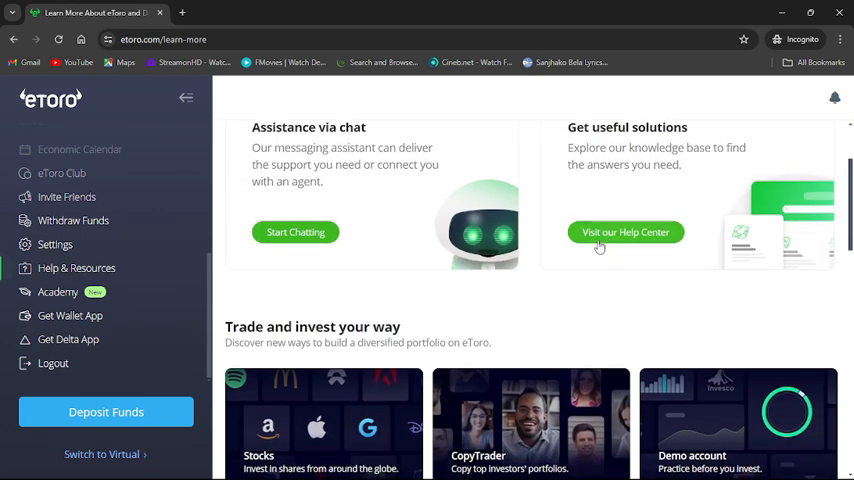
Visit the Help Center and scroll down to the 'Still need help?' section
click(626, 232)
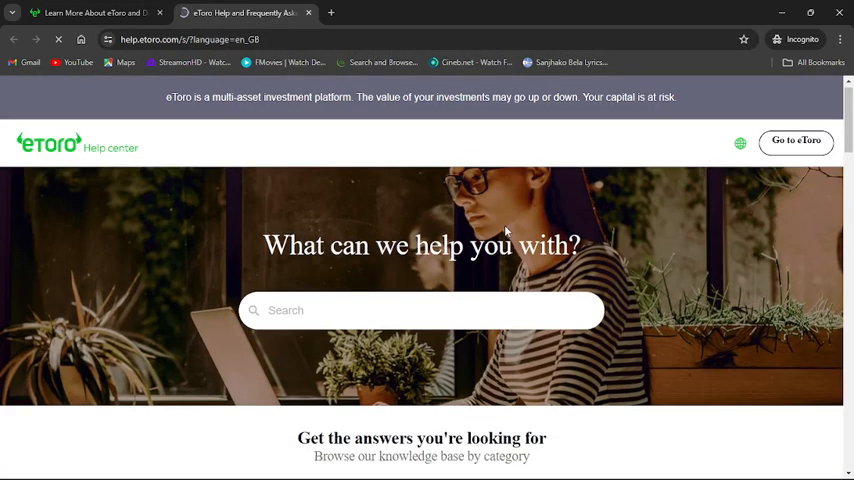
scroll(down, 3)
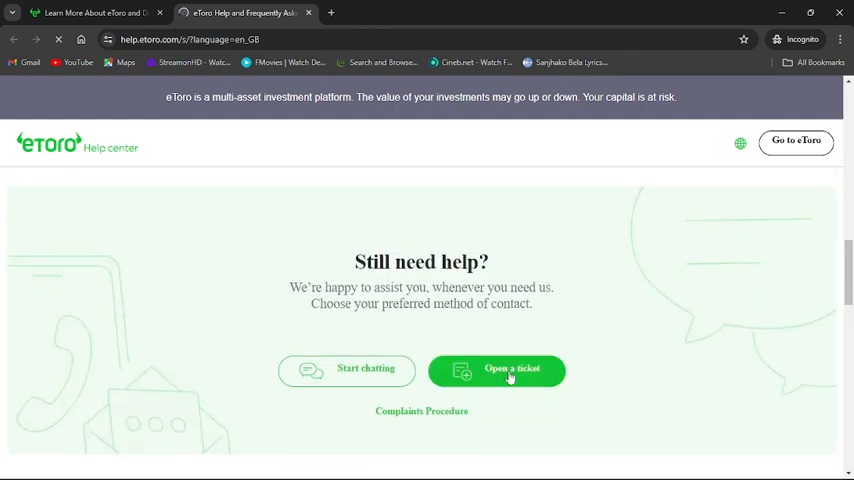
Open a ticket in the Customer Service Center and choose Existing User as the entry type
click(497, 368)
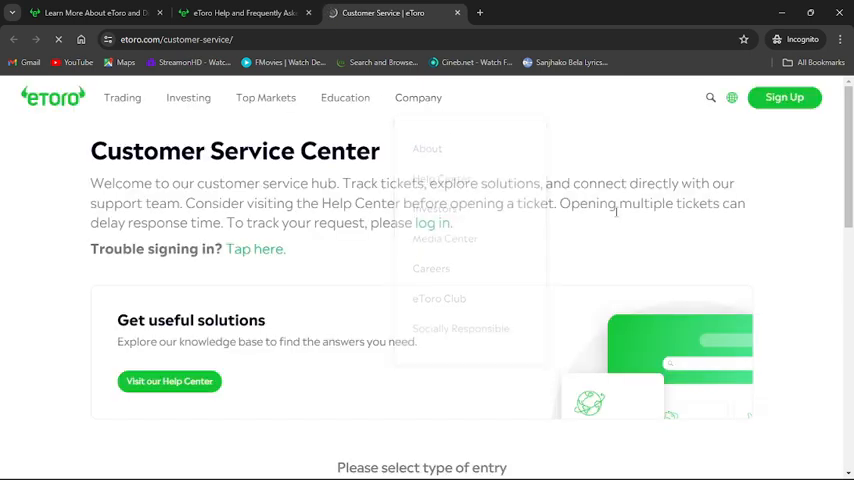
scroll(down, 3)
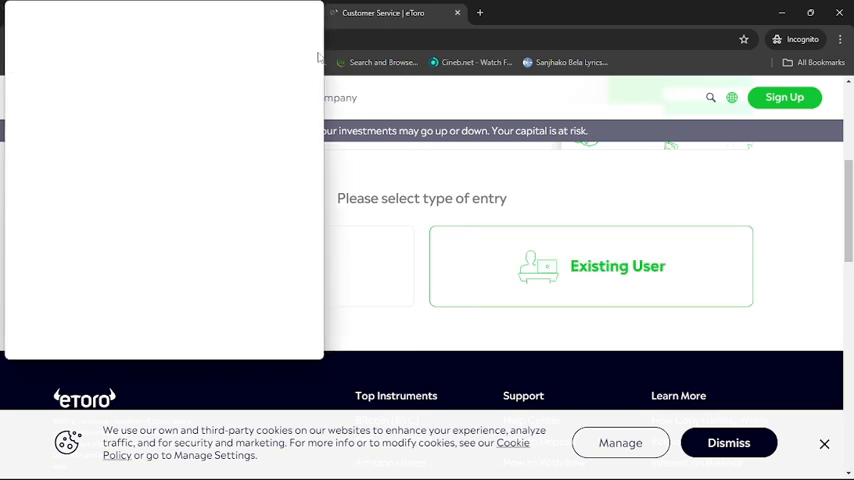
click(590, 266)
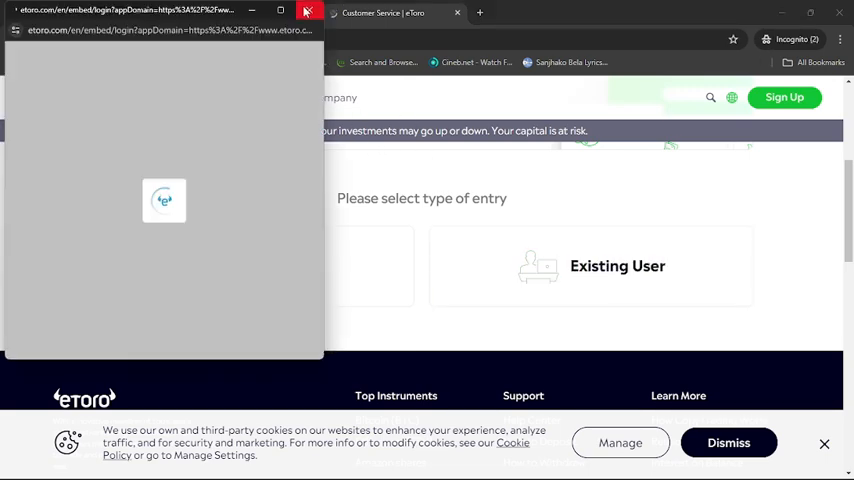
mouse_move(309, 11)
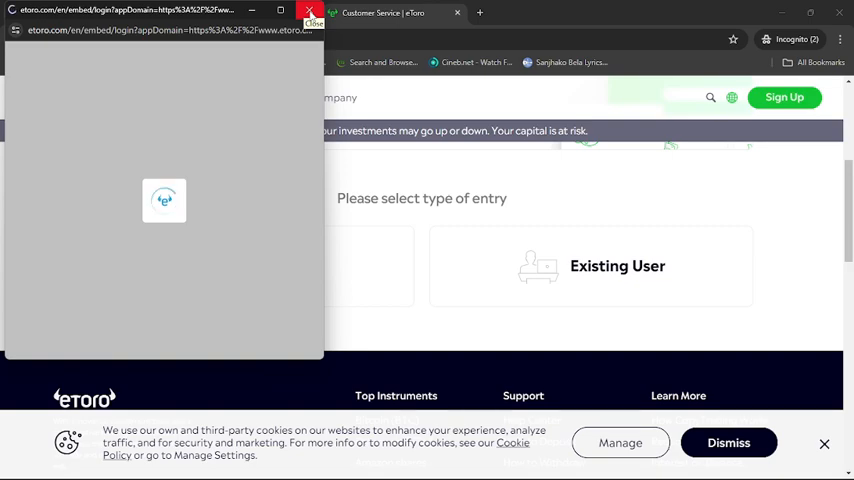